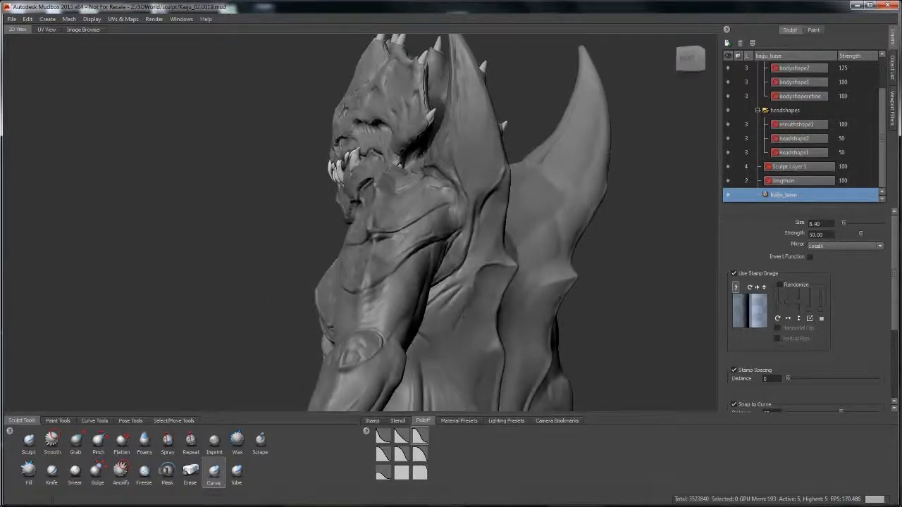
Step: Collapse the bodyshapes and headshapes folders in the Layers panel
left_click(144, 443)
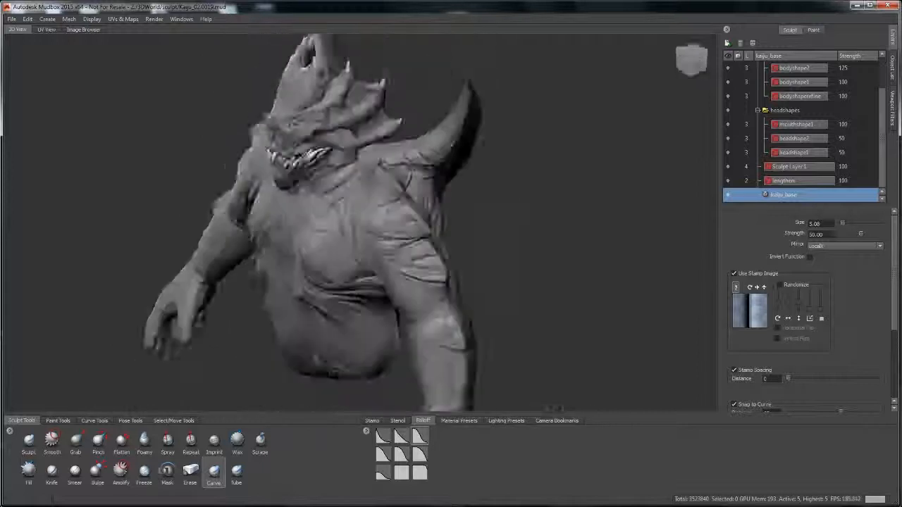
left_click(52, 441)
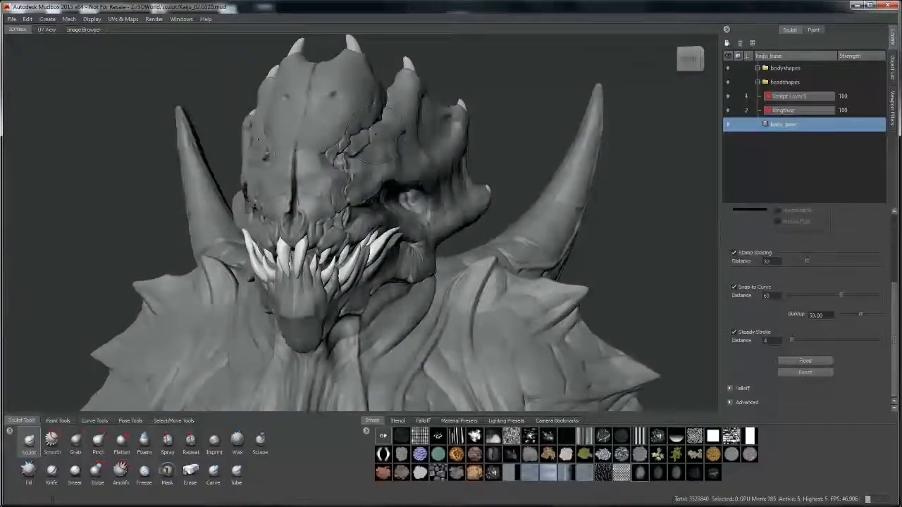
Step: Configure Retopologize to carry sculpt layers, with axis-based left-to-right (X) symmetry
left_click(70, 19)
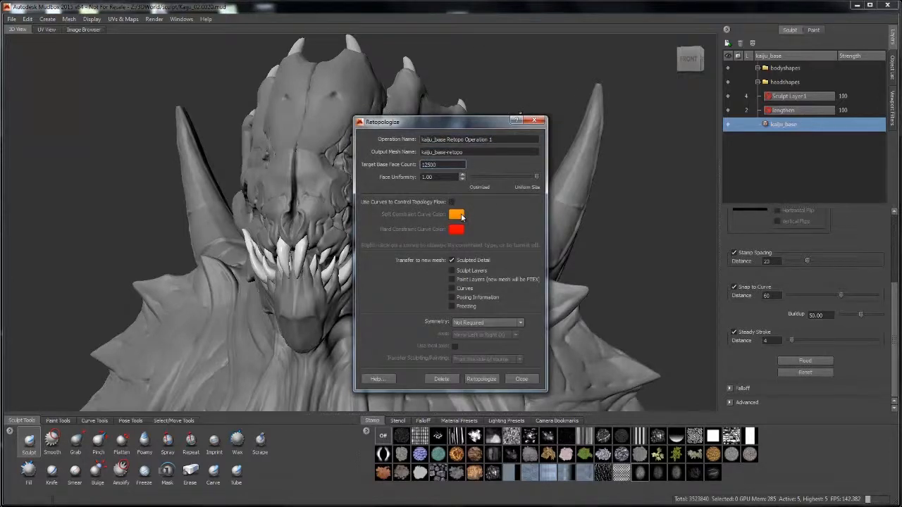
left_click(451, 271)
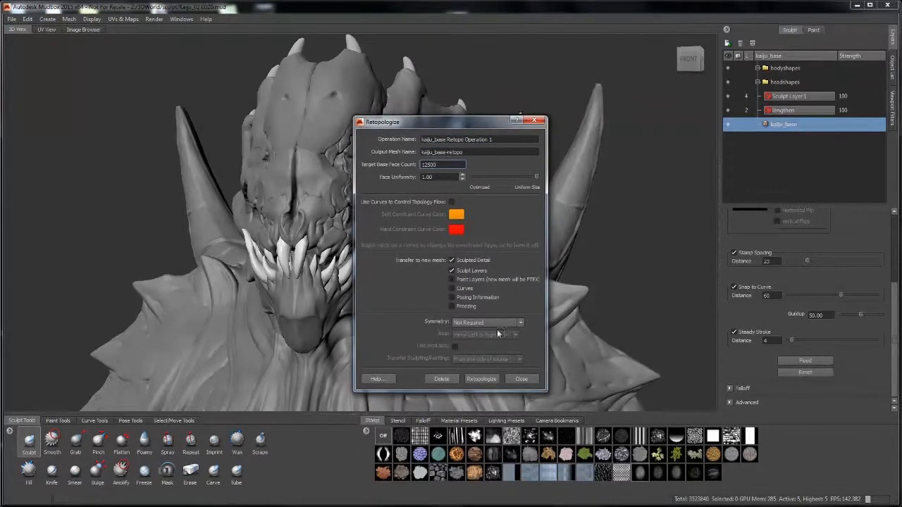
left_click(486, 322)
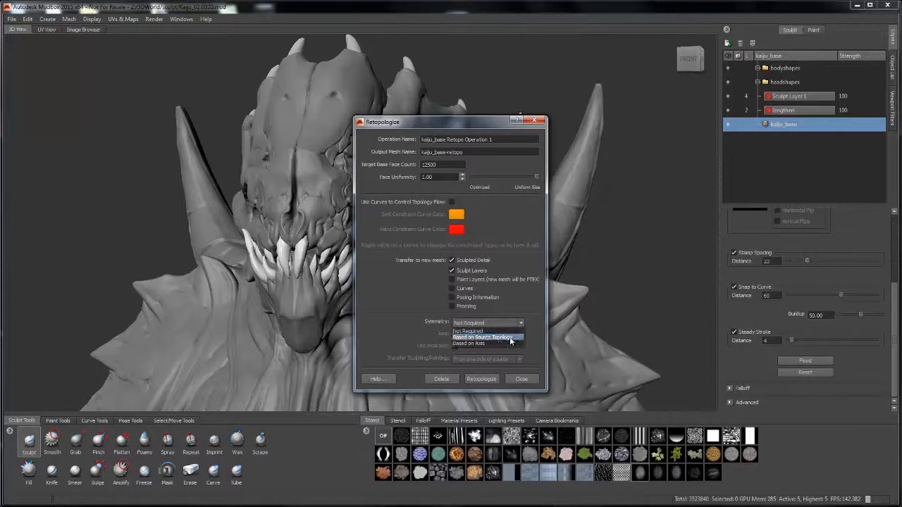
left_click(485, 337)
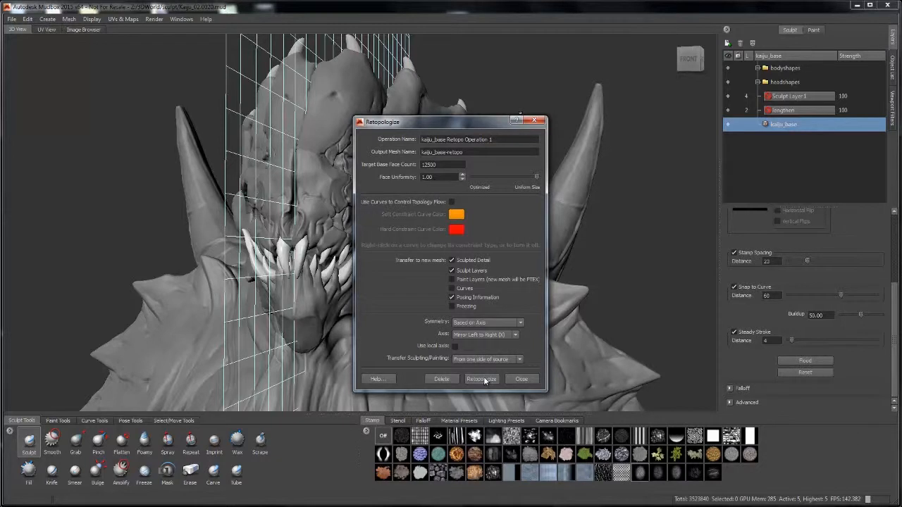
Step: Run Retopologize to build kaiju_base-retopo1 with the body, head and fin shape layers
left_click(481, 379)
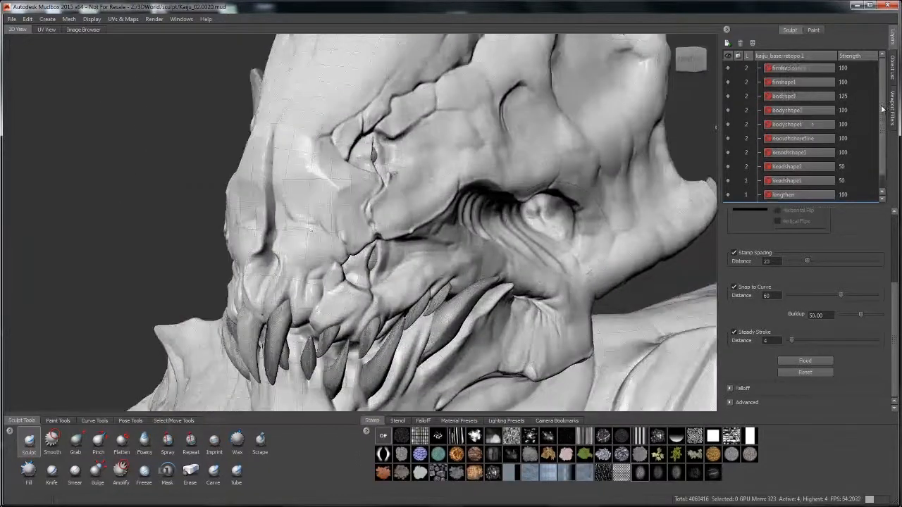
left_click(795, 195)
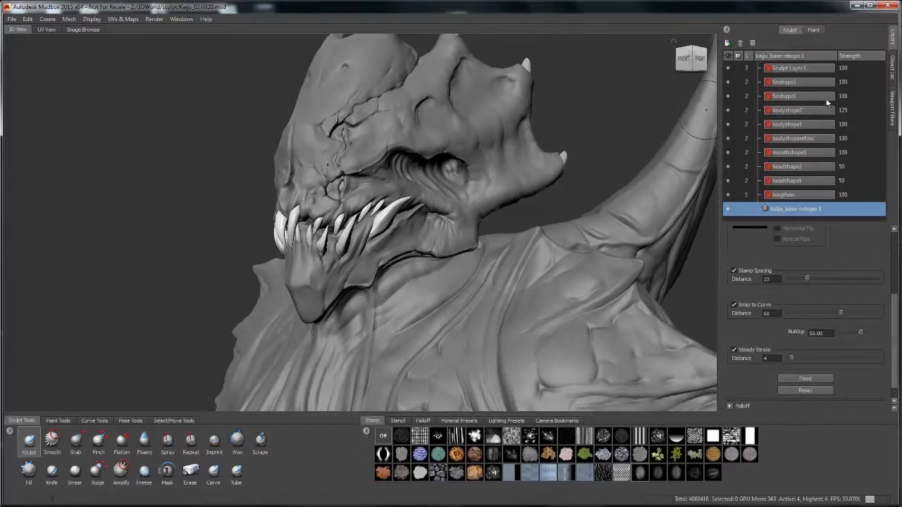
mouse_move(793, 85)
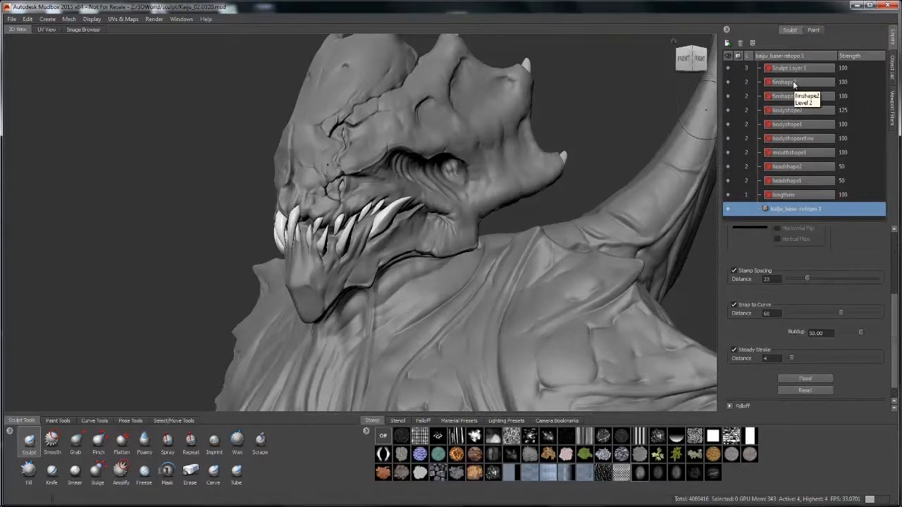
Step: Create layer groups, move the fin and body shape layers in, and name a group 'head'
right_click(795, 208)
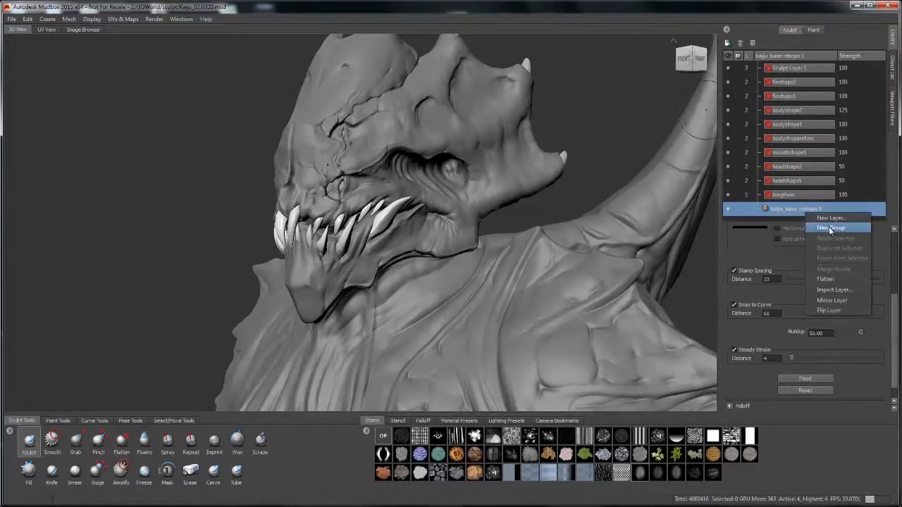
left_click(832, 227)
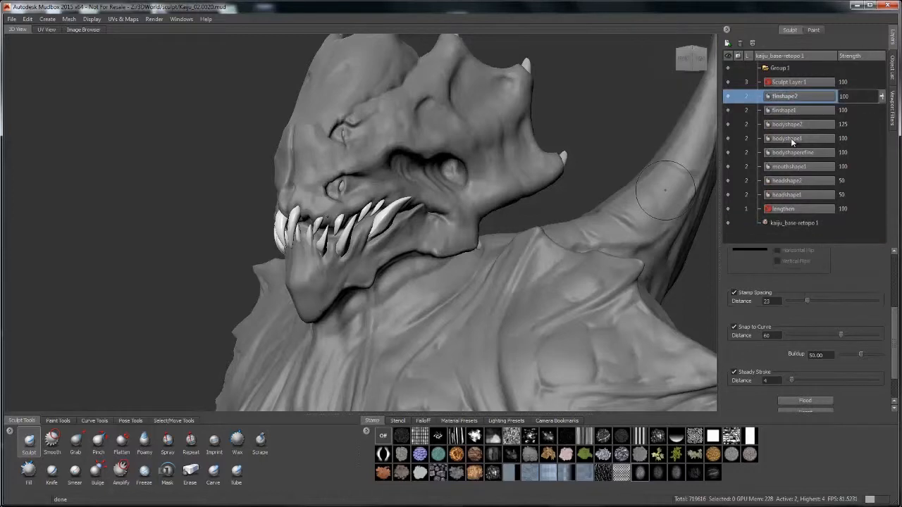
left_click(793, 153)
type("body")
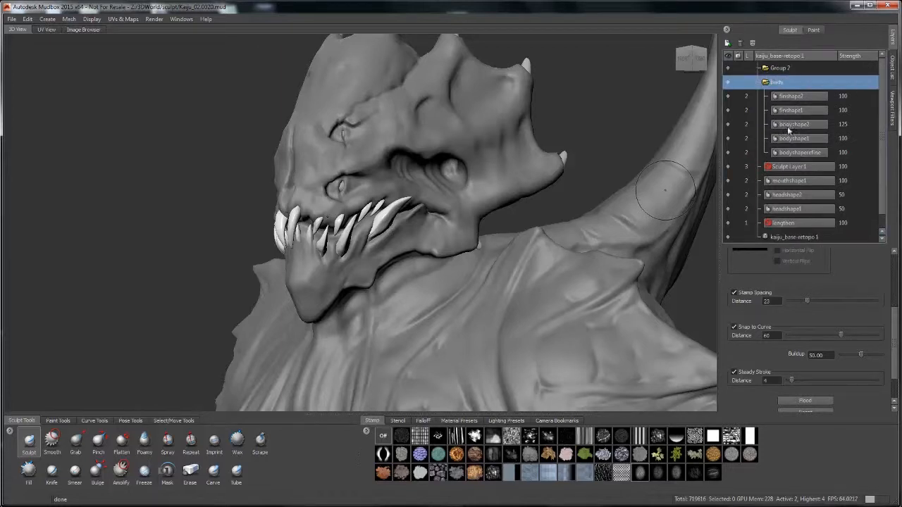
left_click(776, 67)
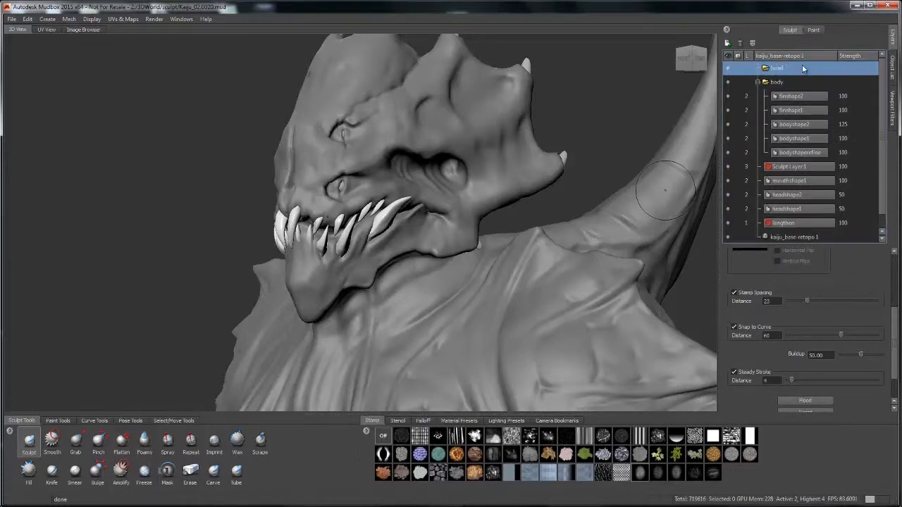
left_click(758, 68)
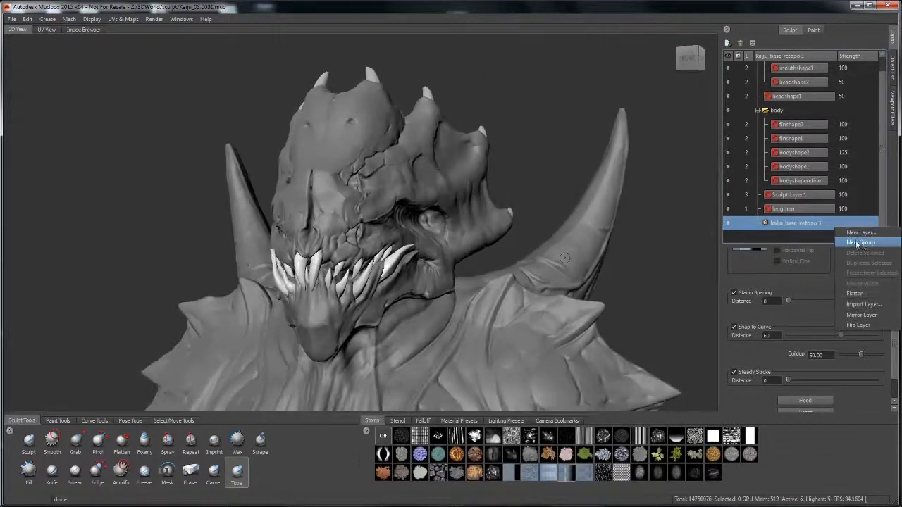
Step: Create a new layer group to hold the detail layers
left_click(860, 242)
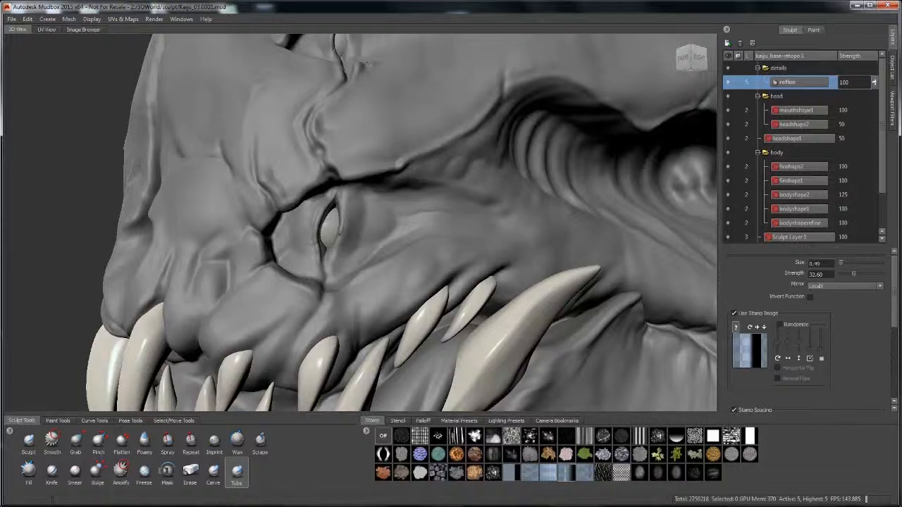
Step: Carve eyelid creases and build up eyelid volume with Carve, Wax and Foamy brushes
left_click(51, 443)
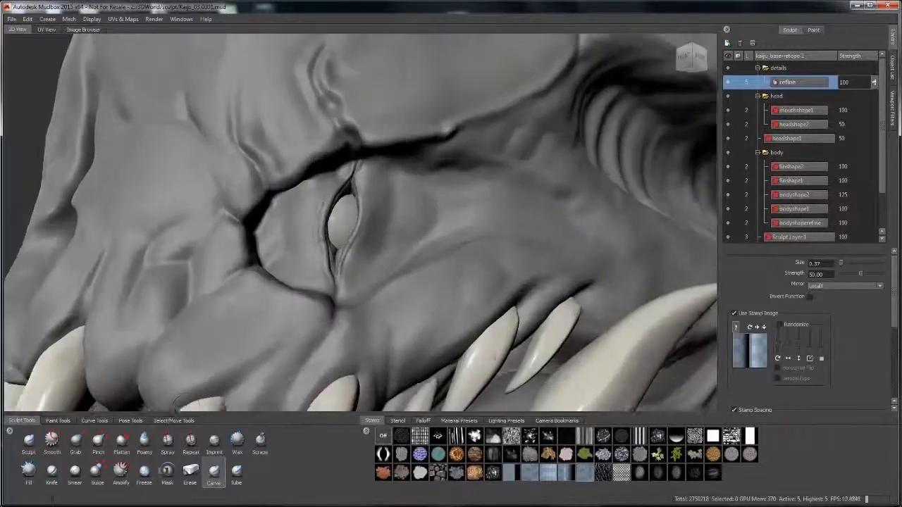
left_click(237, 441)
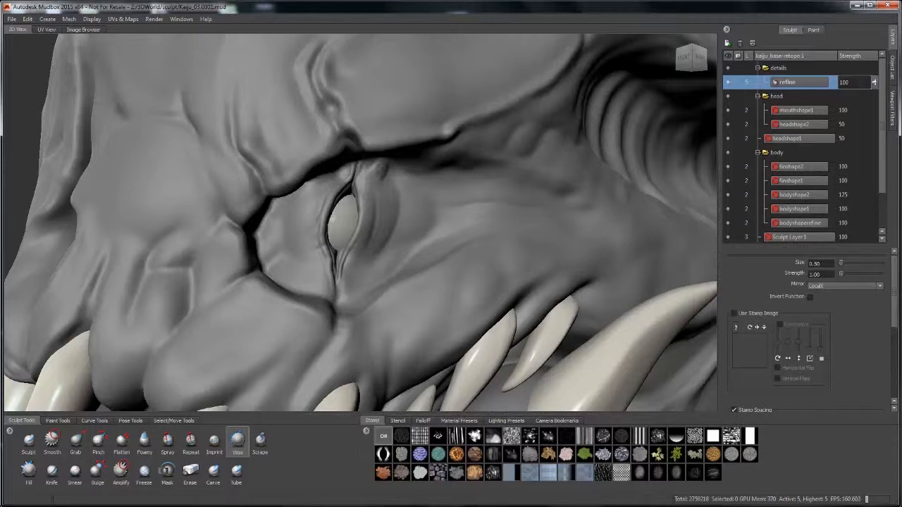
left_click(145, 441)
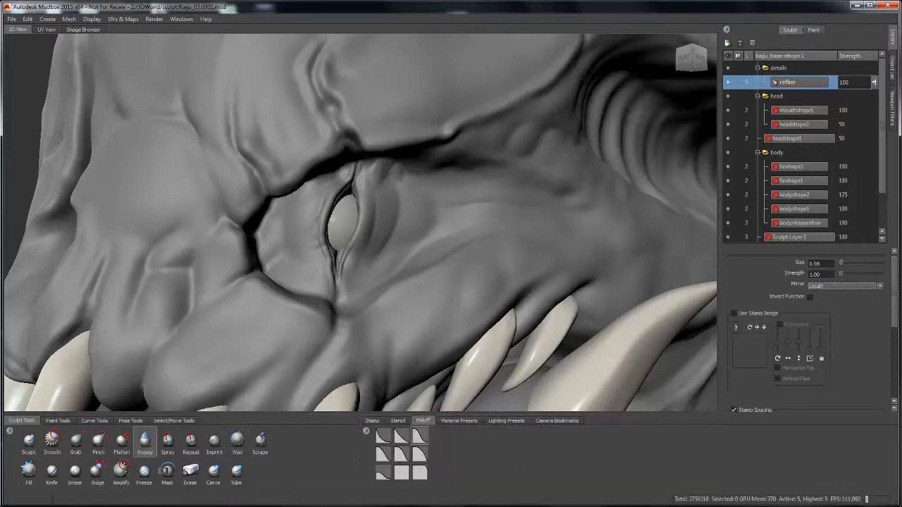
left_click(236, 469)
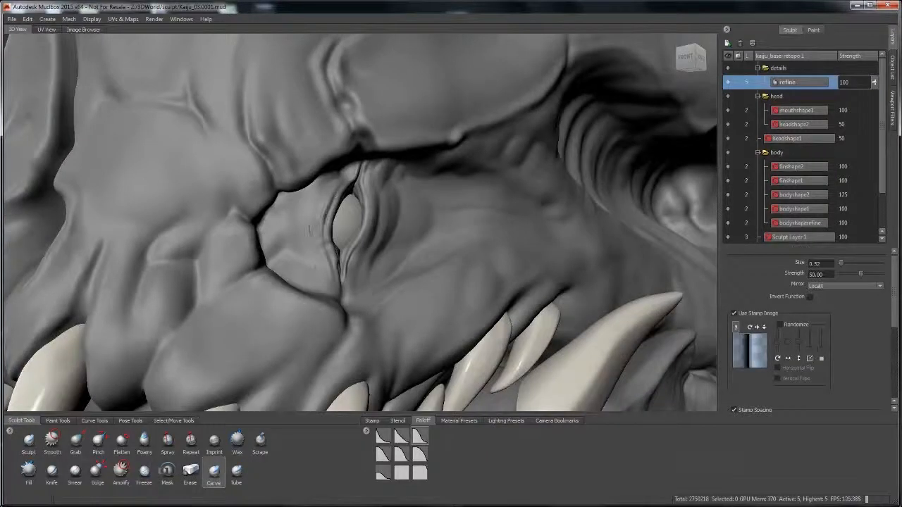
Step: Draw raised eyelid ridges, pull the surface with Grab, then carve and soften the folds
left_click(237, 441)
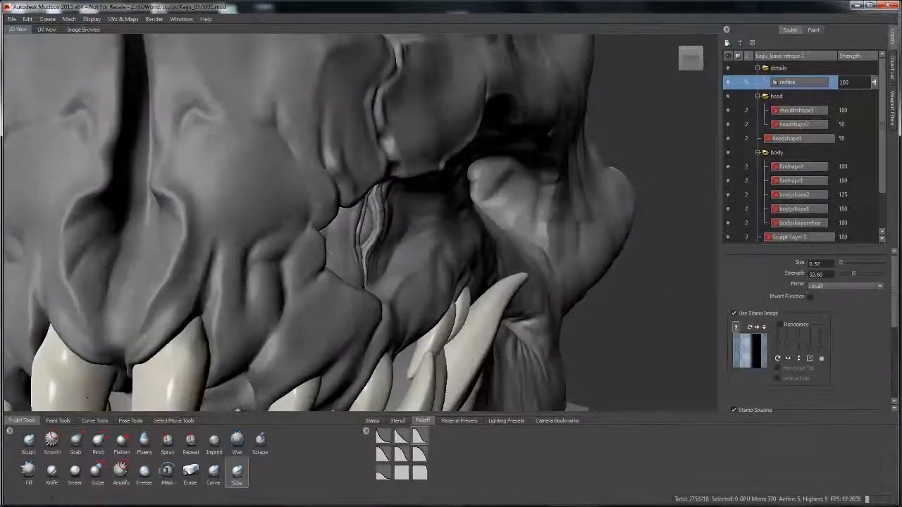
left_click(76, 440)
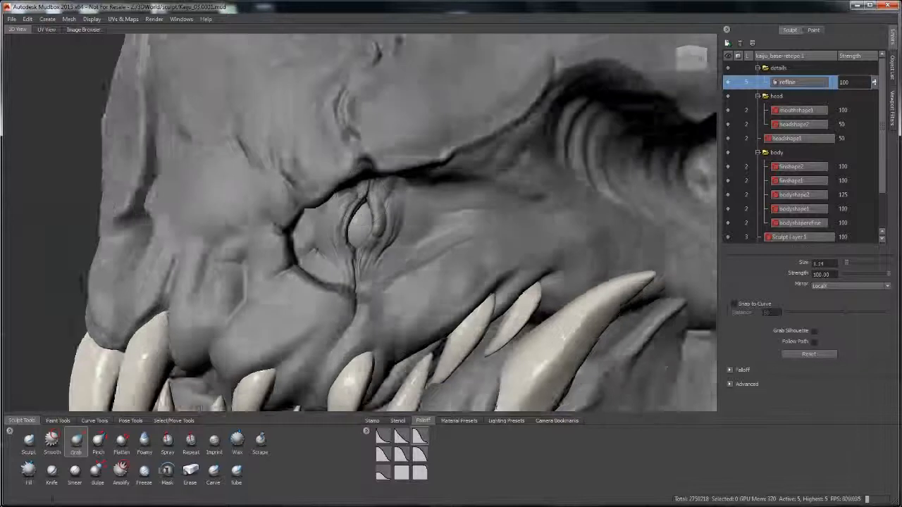
left_click(144, 441)
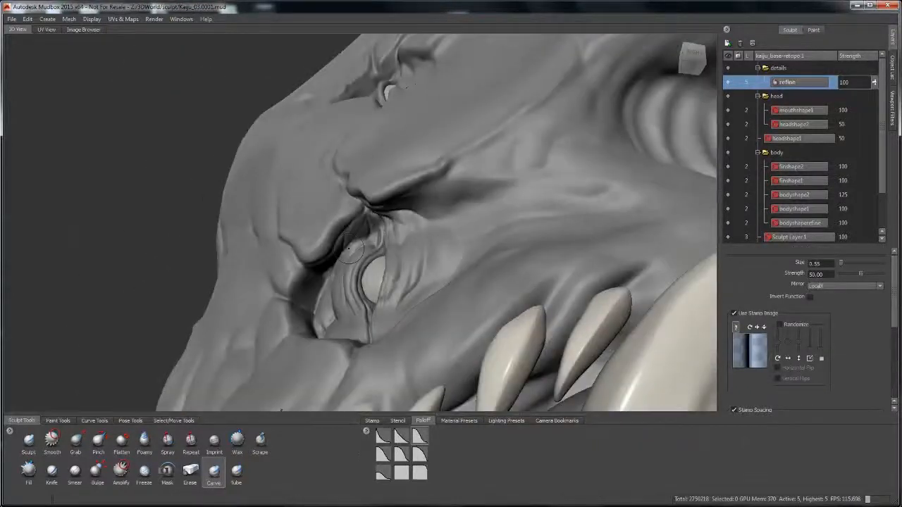
left_click(145, 443)
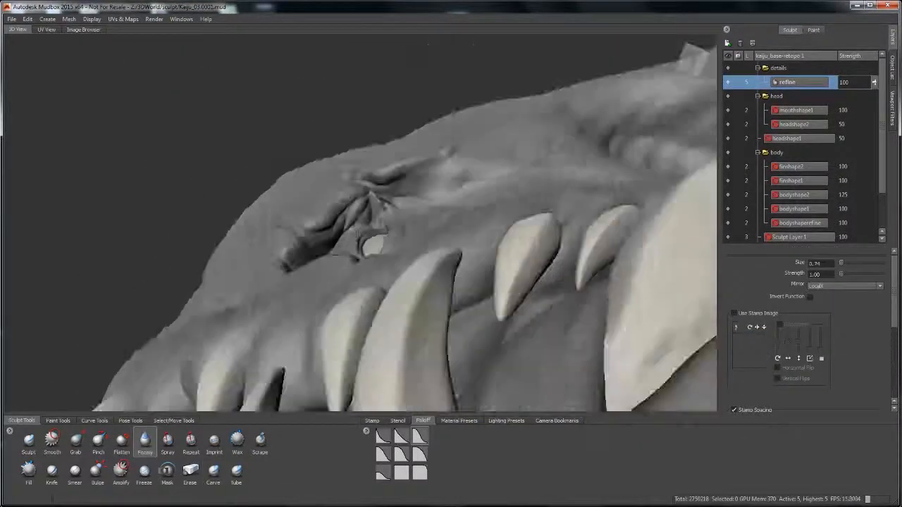